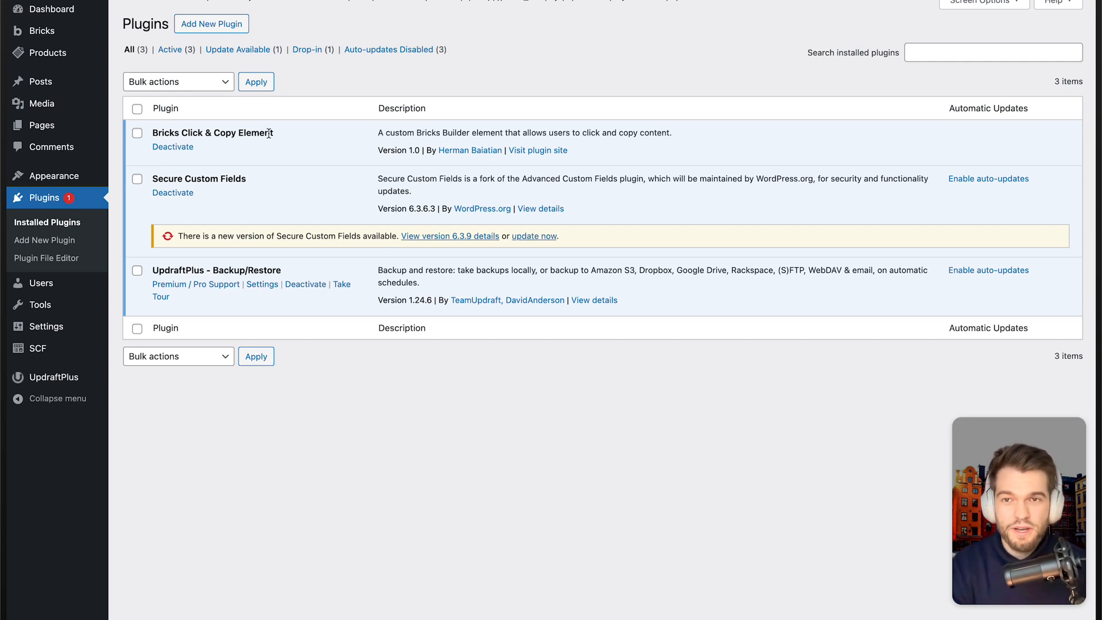
mouse_move(184, 148)
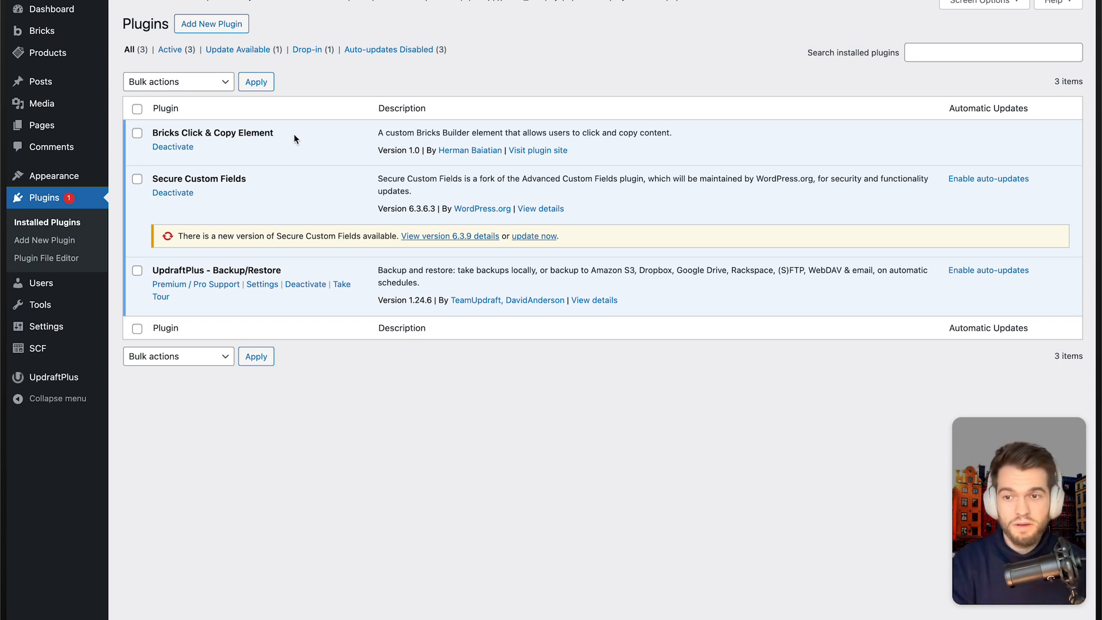
mouse_move(302, 146)
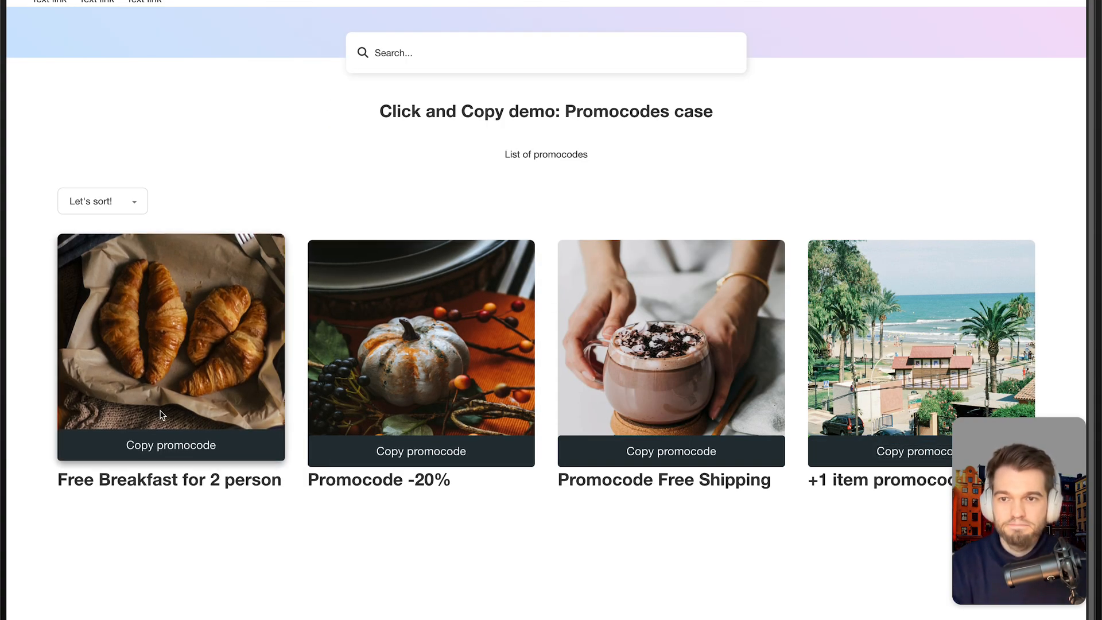
mouse_move(345, 409)
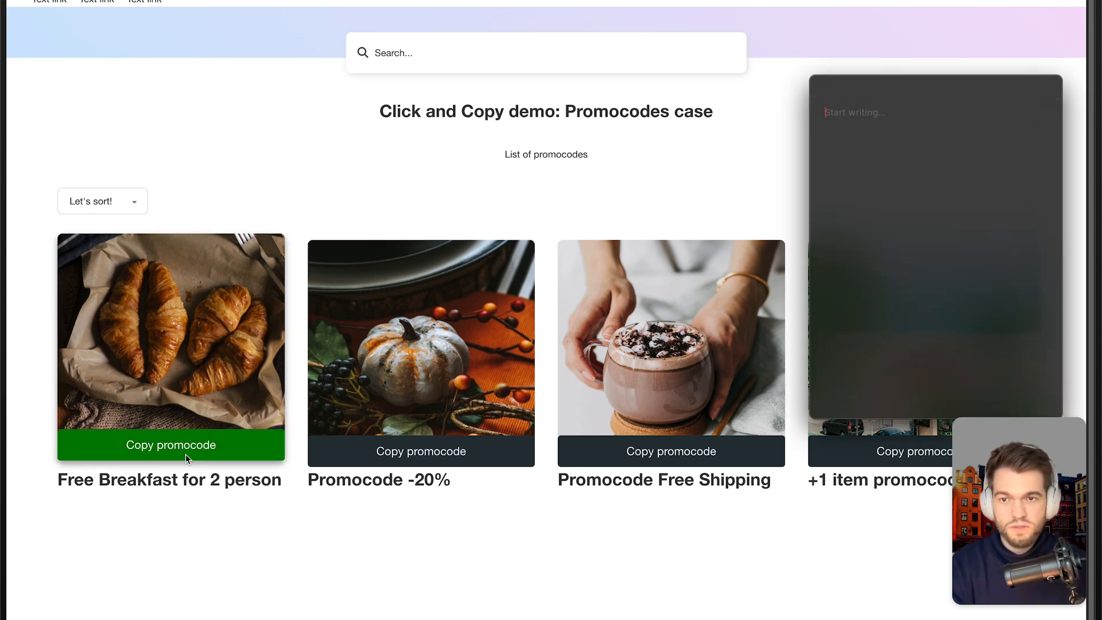
Step: Copy the FREE_BREAKFAST_2 and 20PROMOBONUS codes from the live page and paste them into the note
click(170, 445)
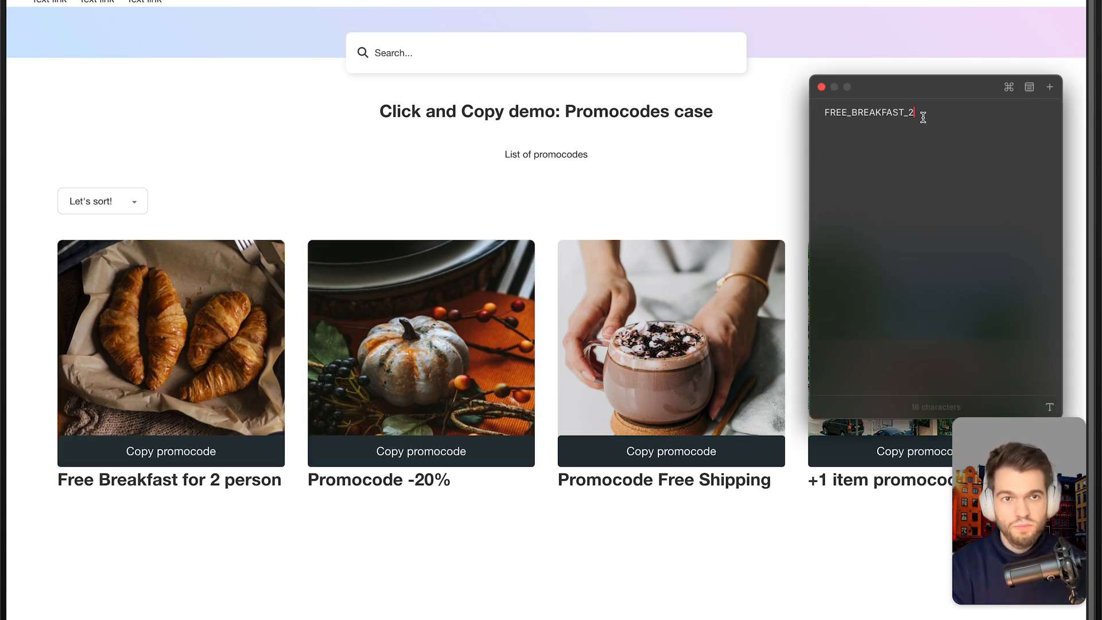
click(420, 450)
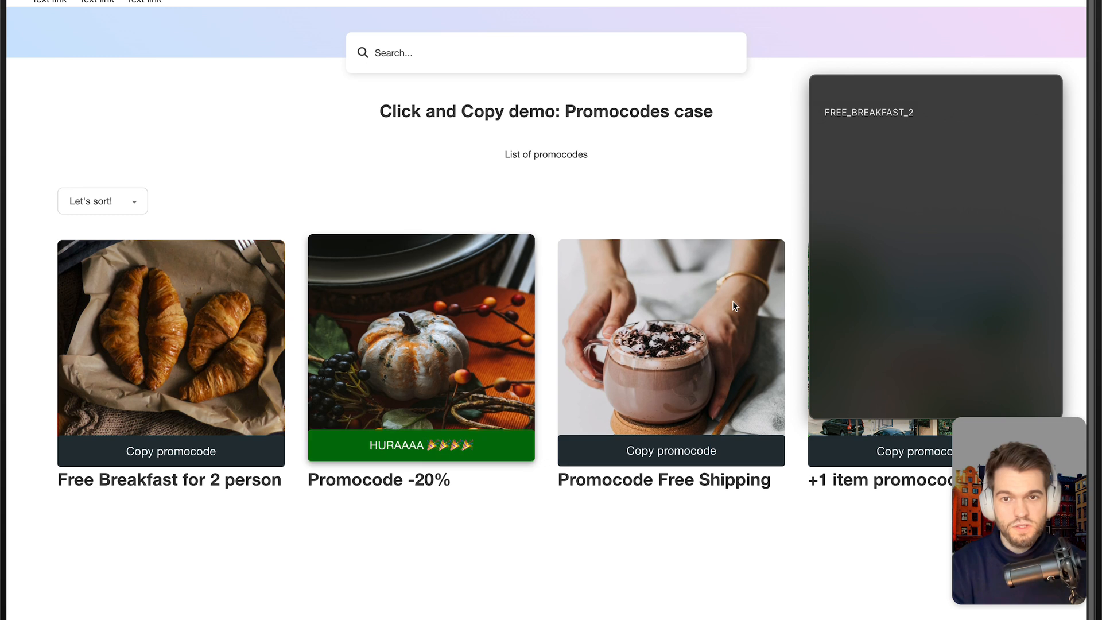
click(669, 444)
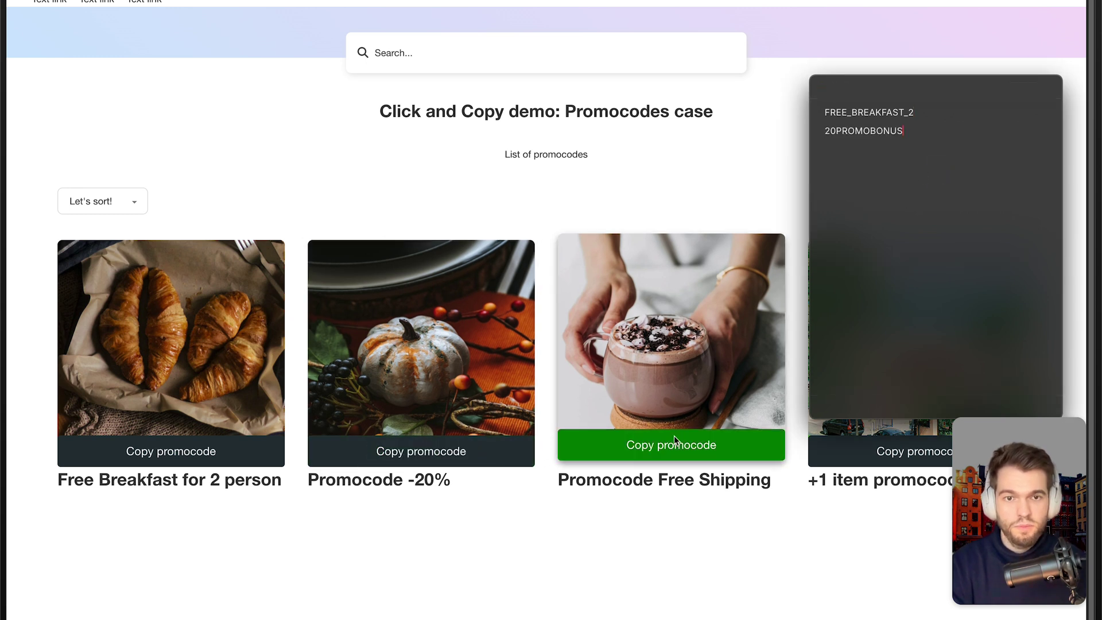
click(669, 444)
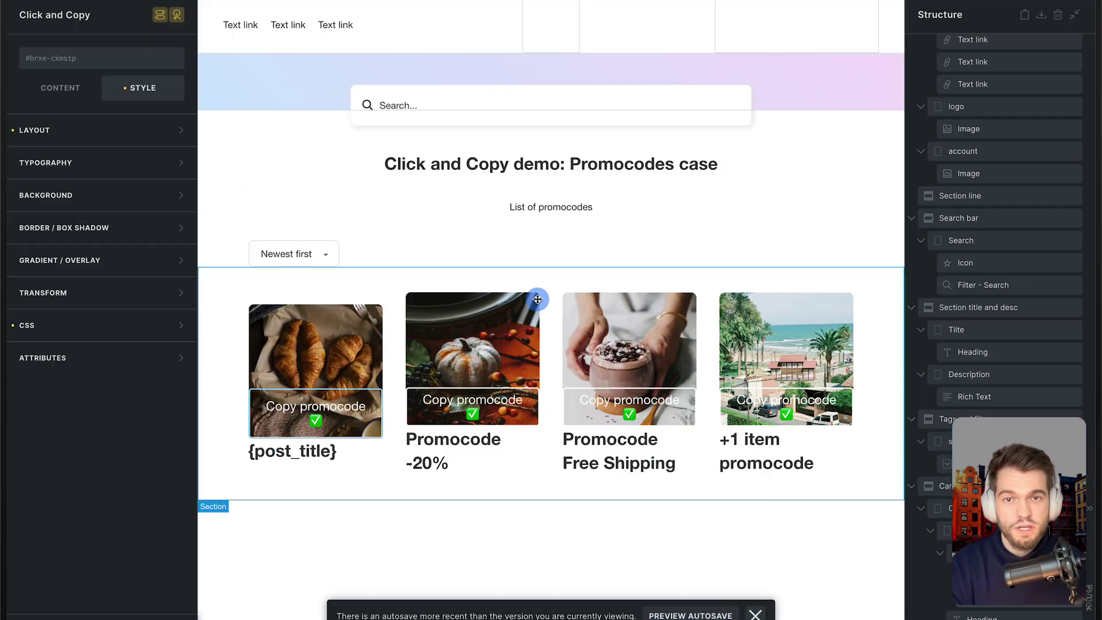
Step: Select the existing Click and Copy element on the first promocode card
click(315, 341)
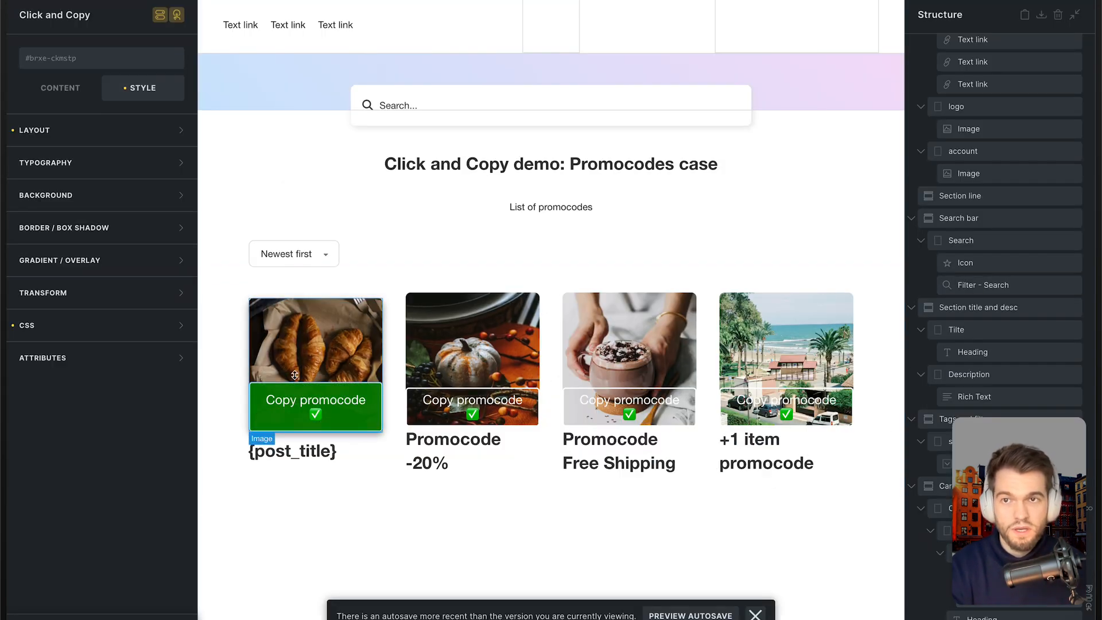
mouse_move(373, 324)
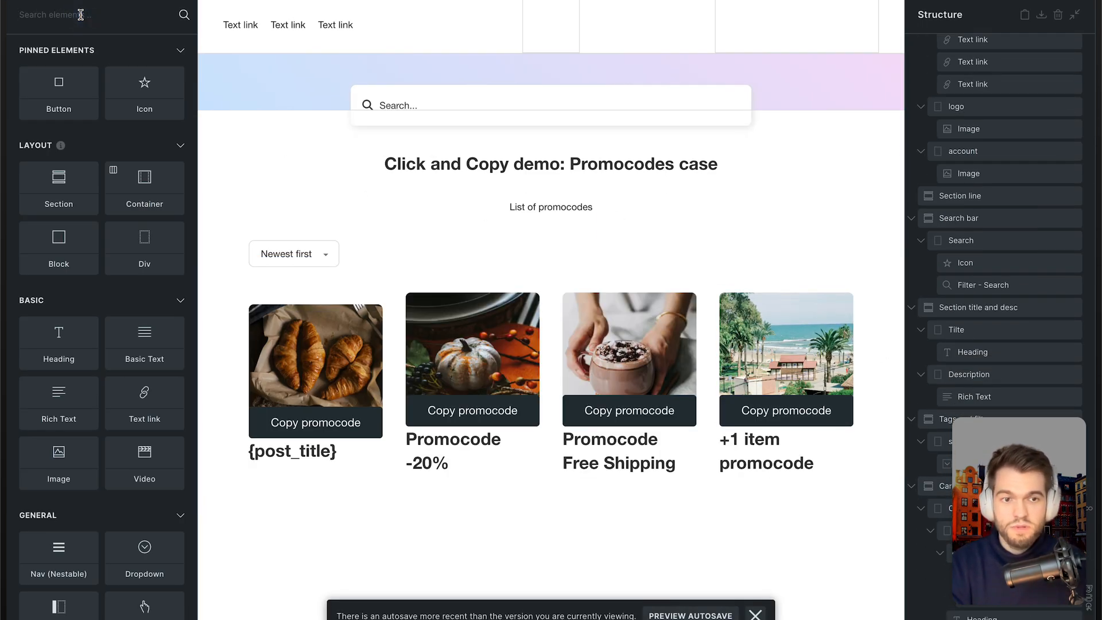
Step: Find Click and Copy in the Add Elements search and place it below the cards
text(cl)
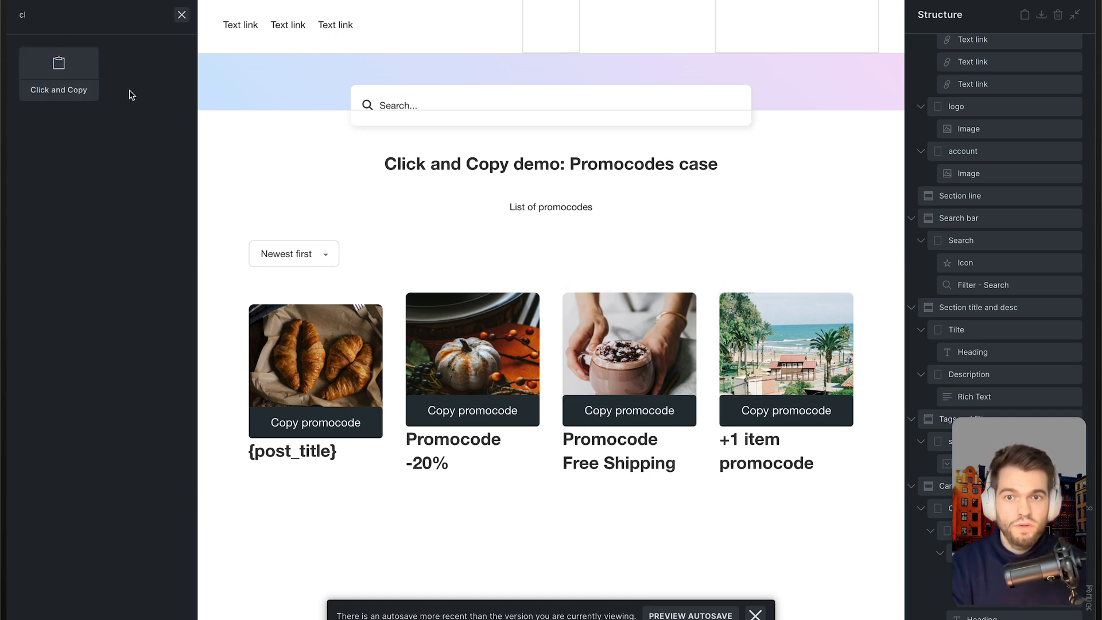
click(58, 74)
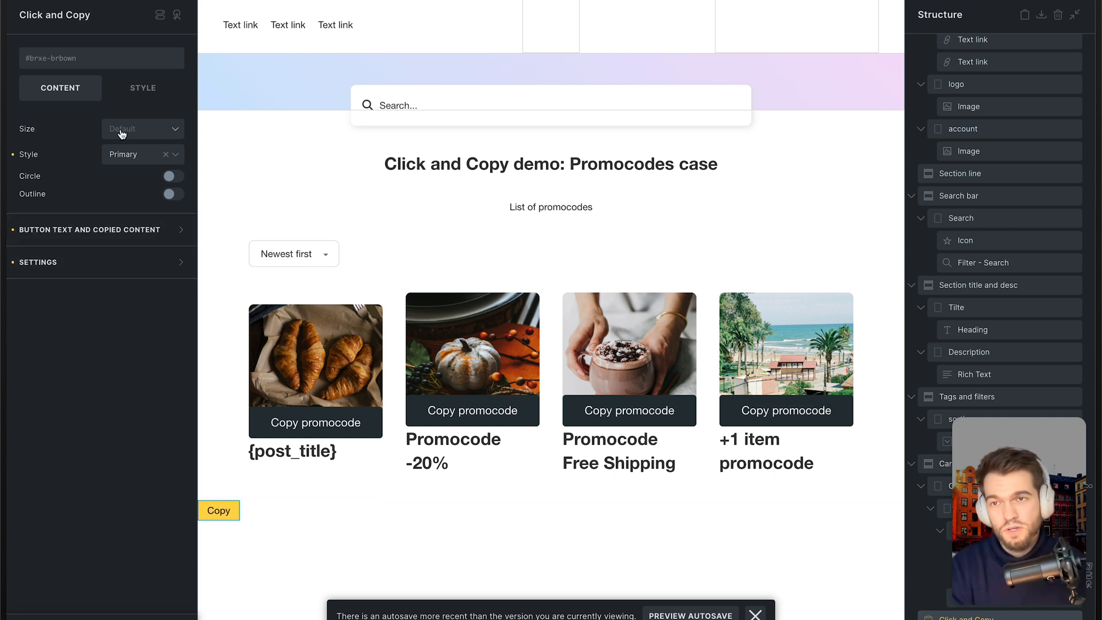
Step: Set the button to Extra large size, Success style and Circle shape, glancing at its Style options
click(140, 129)
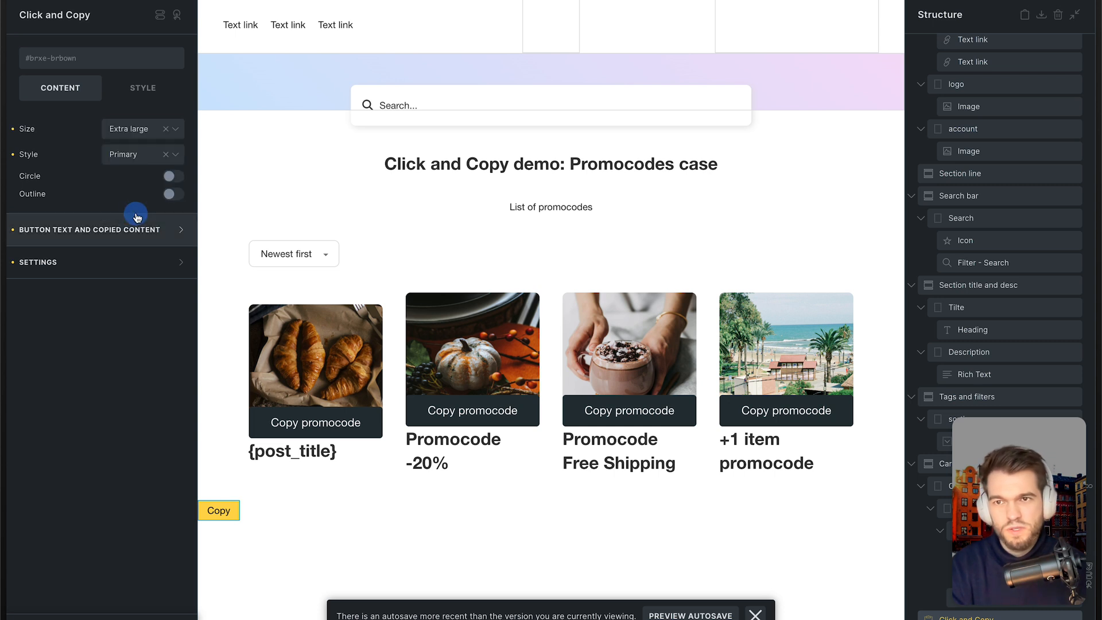
click(143, 154)
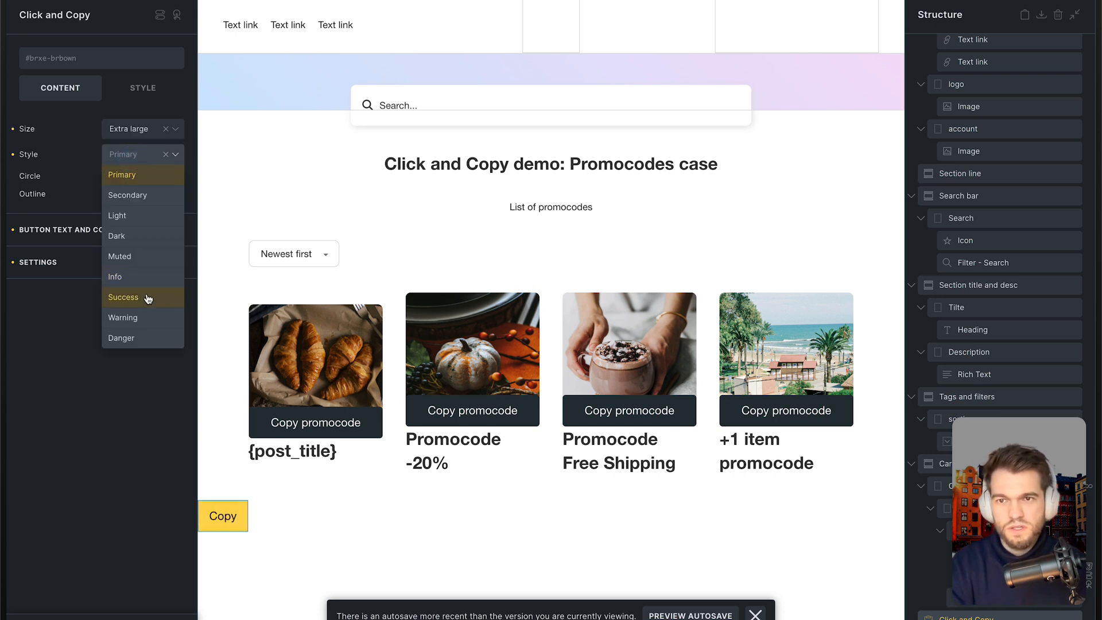
click(122, 298)
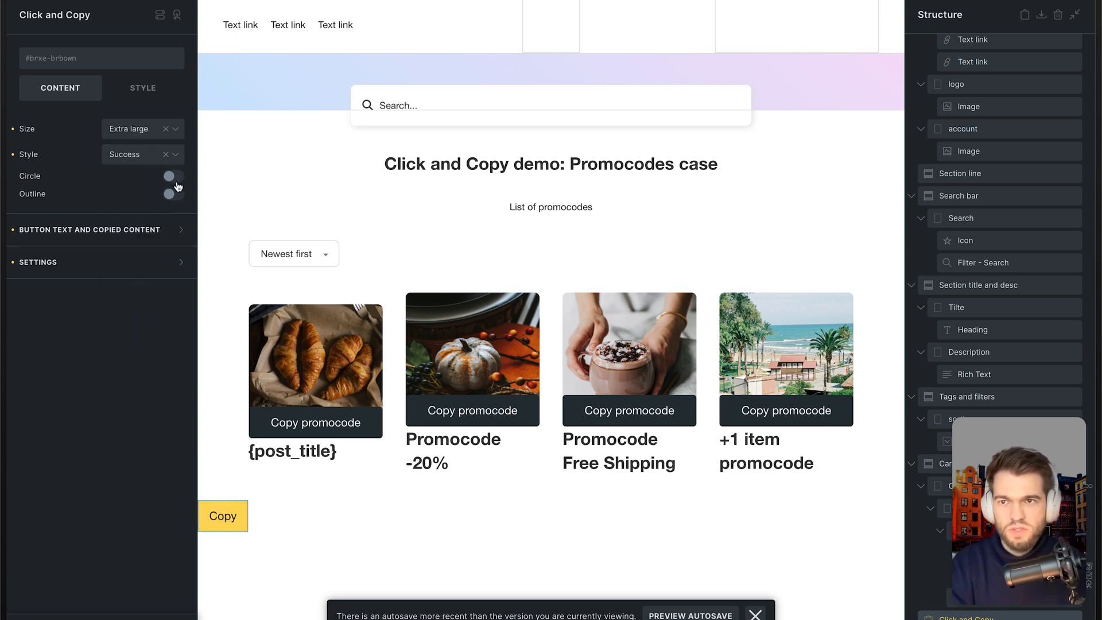
click(172, 176)
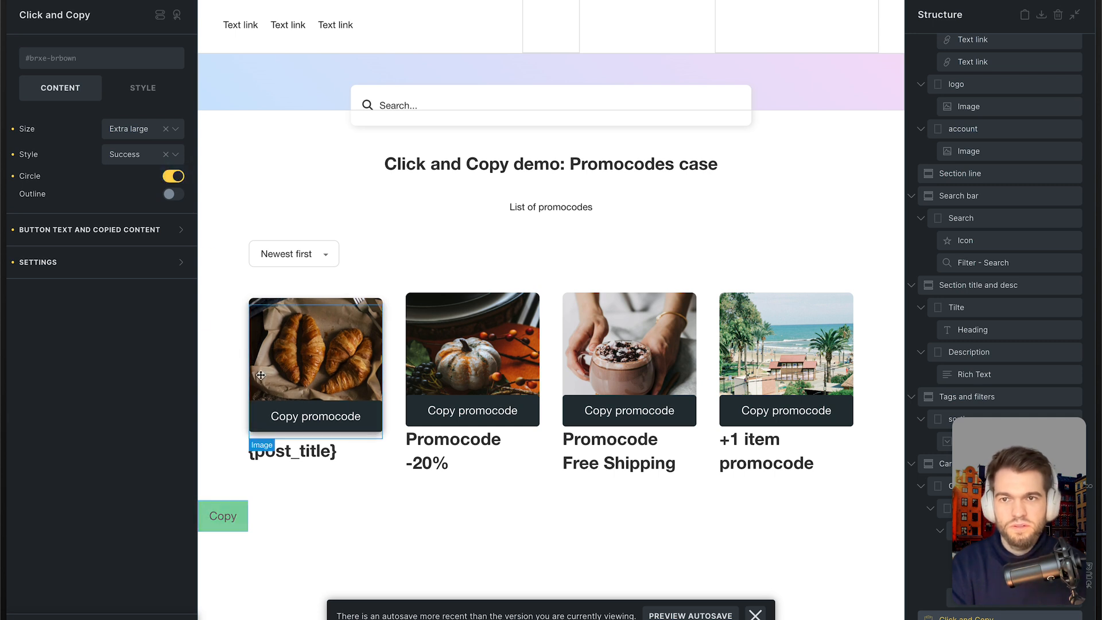
click(143, 88)
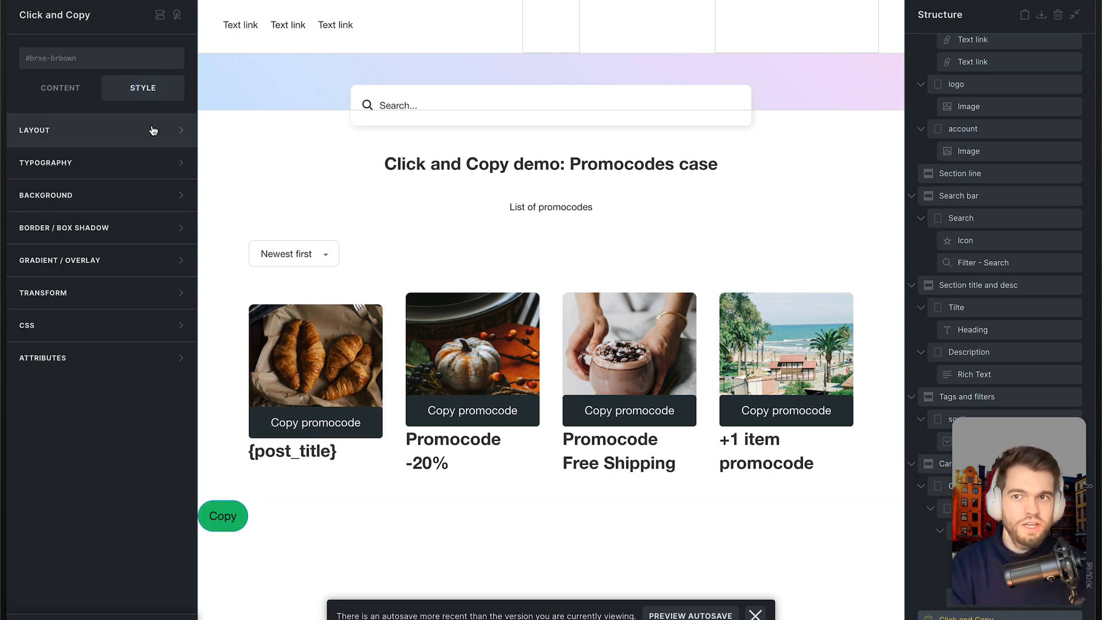
mouse_move(96, 150)
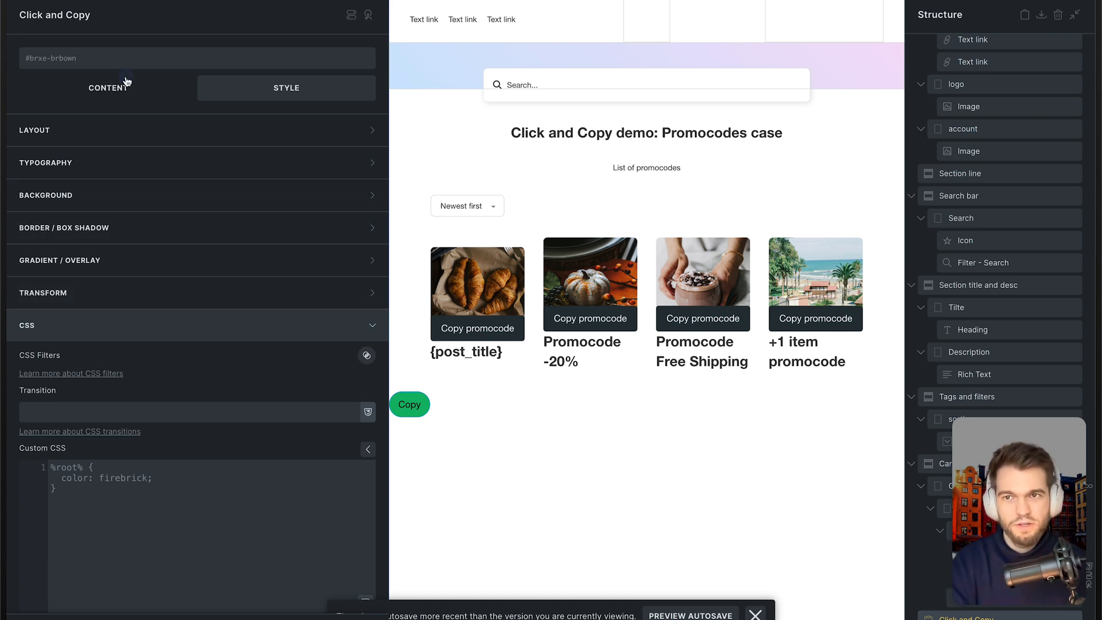
click(108, 87)
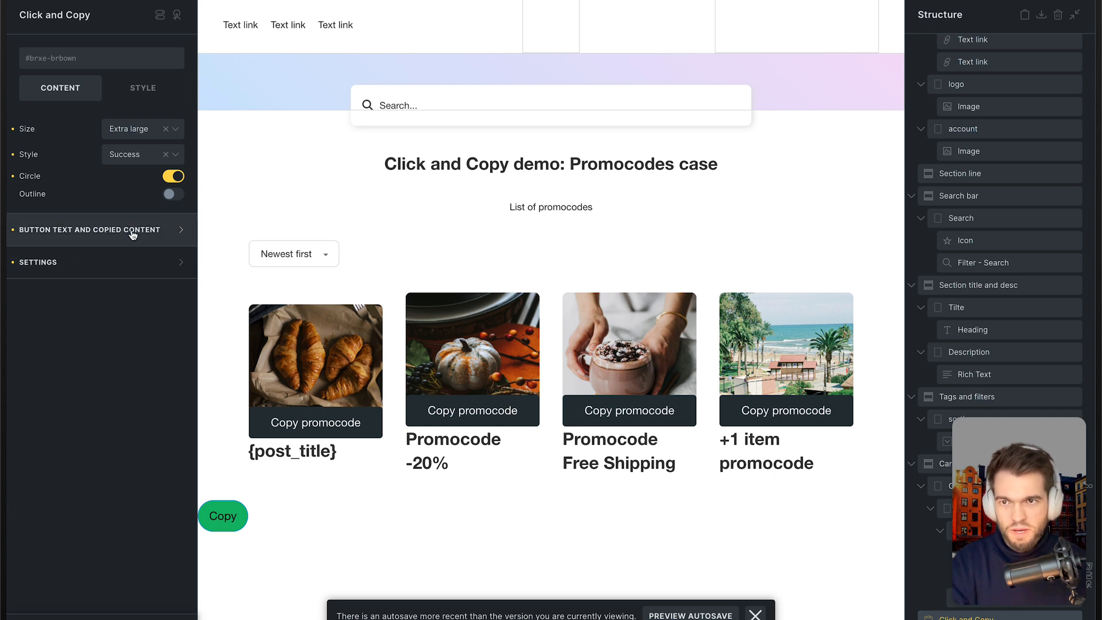
Step: Fill Before Click Text 'Copy button', After Click Text '✅ copied!' and the Content to Copy, showing Dynamic Data choices
click(90, 229)
text(Copy button)
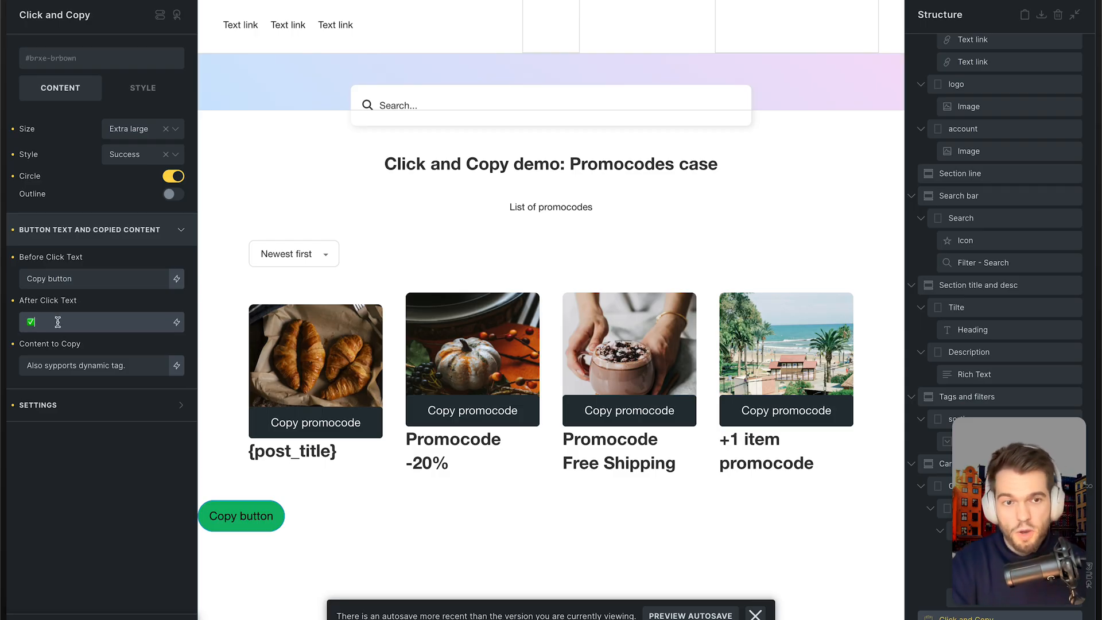
text(copied!)
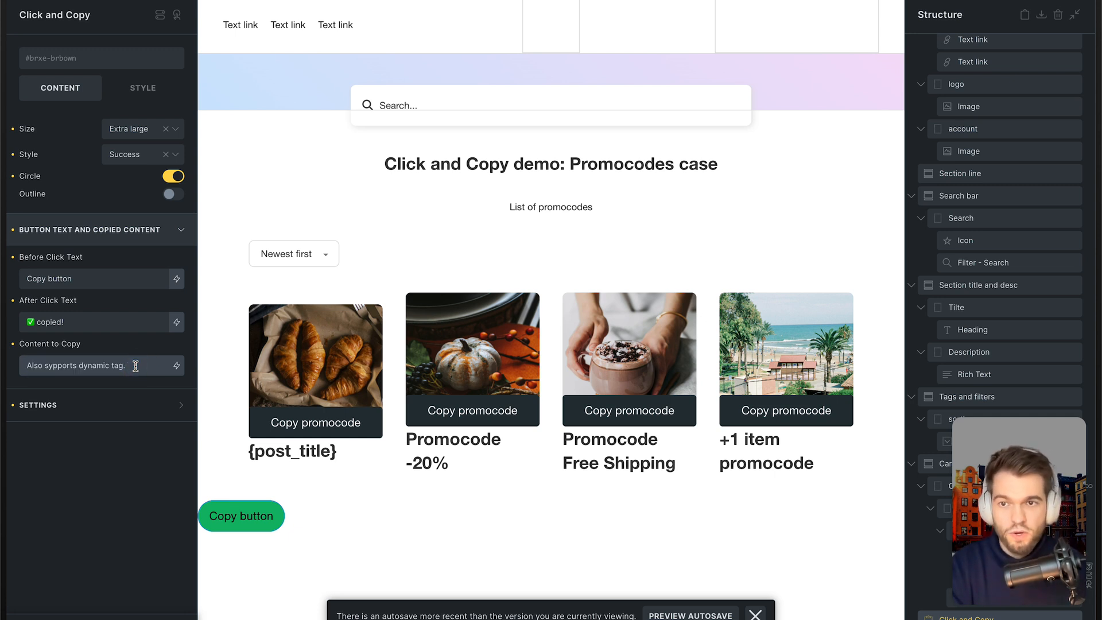
click(176, 365)
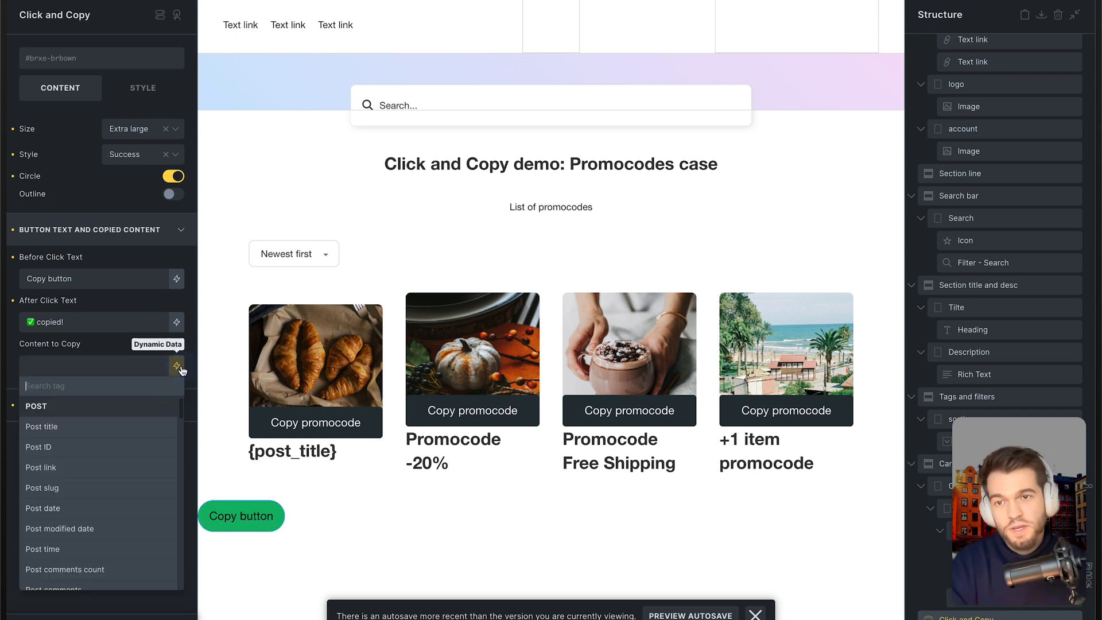
click(176, 366)
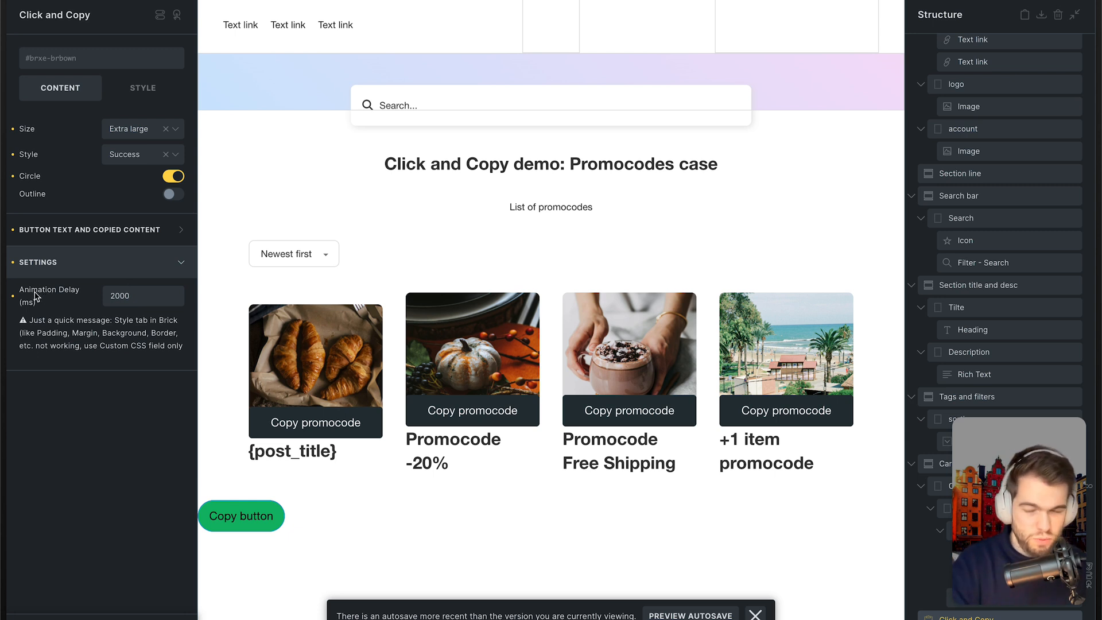
mouse_move(48, 306)
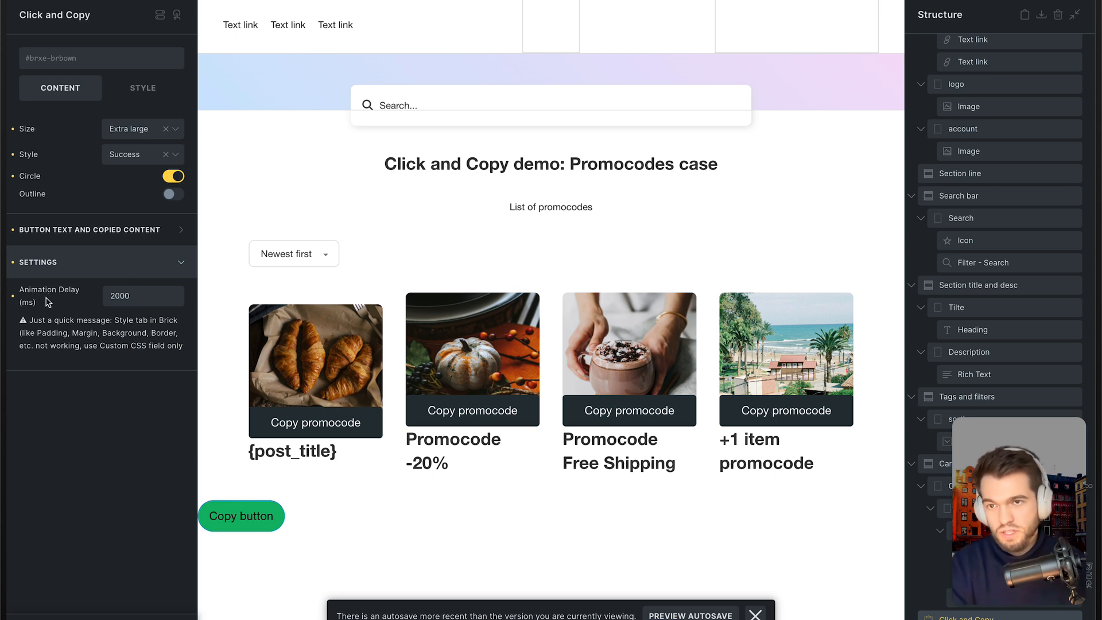
Step: Collapse the text section and expand Settings to review the 2000 ms Animation Delay
click(314, 349)
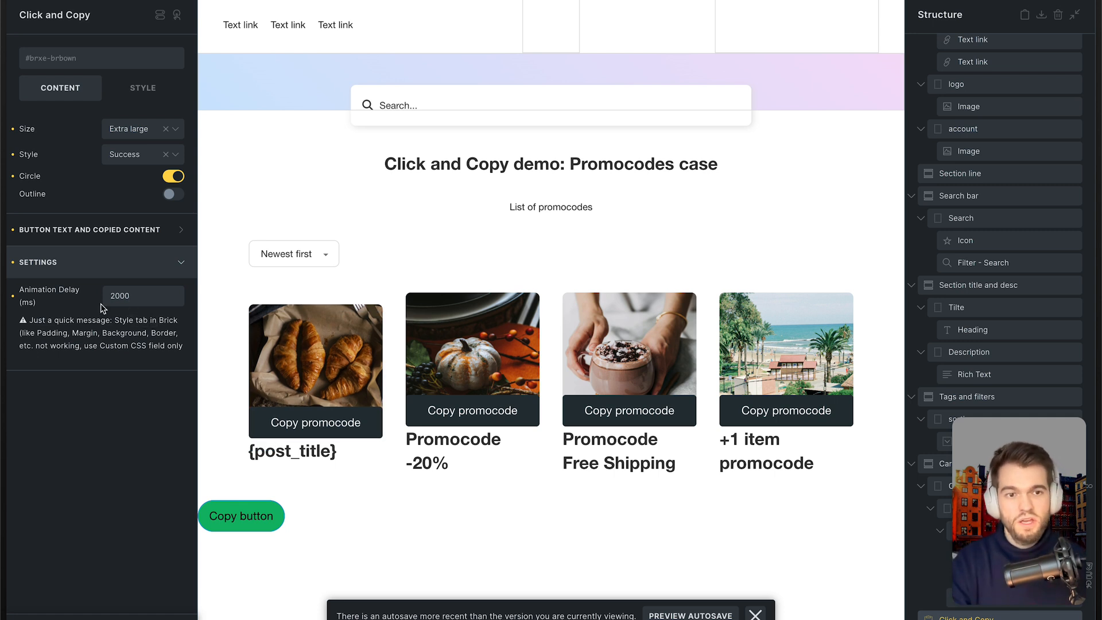
click(142, 295)
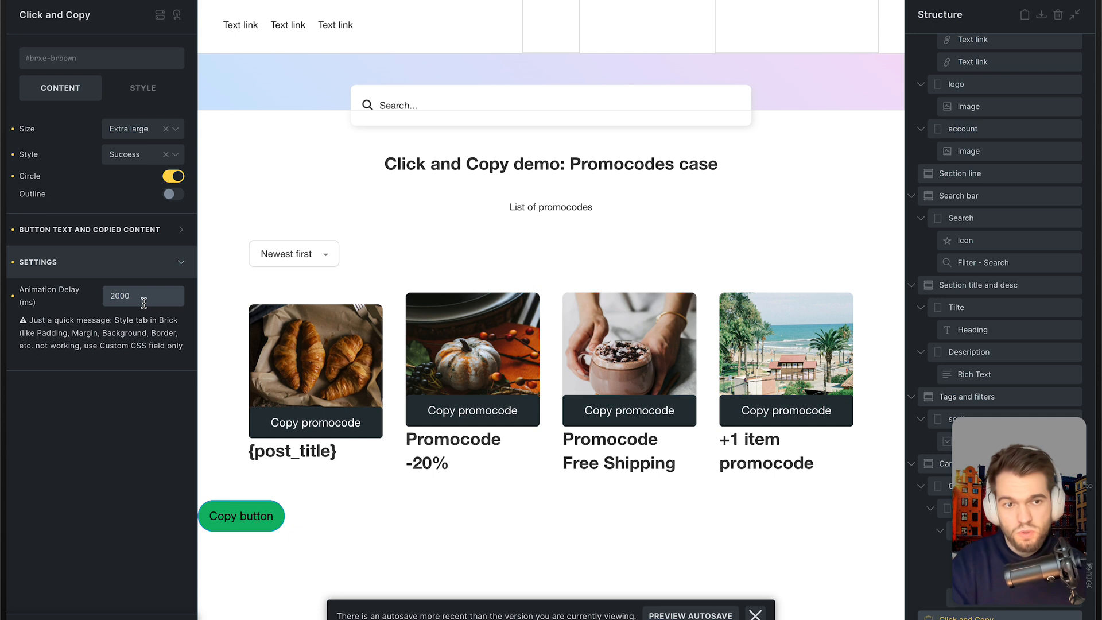
click(90, 230)
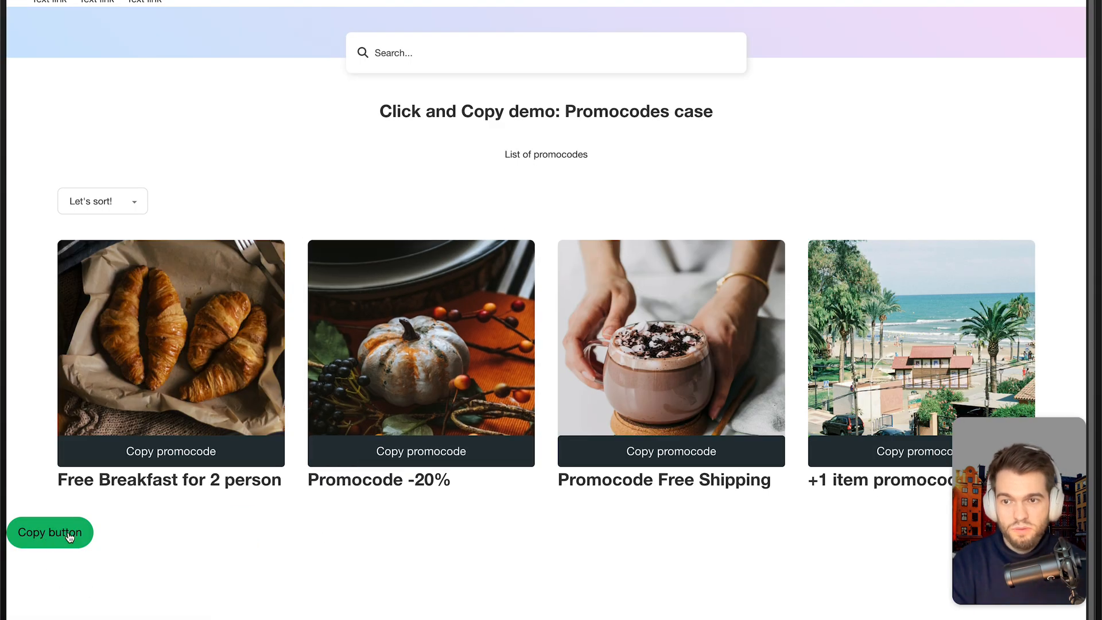
Step: Copy with the new green button on the live page and note 'Also sypports dynamic tag.'
click(49, 532)
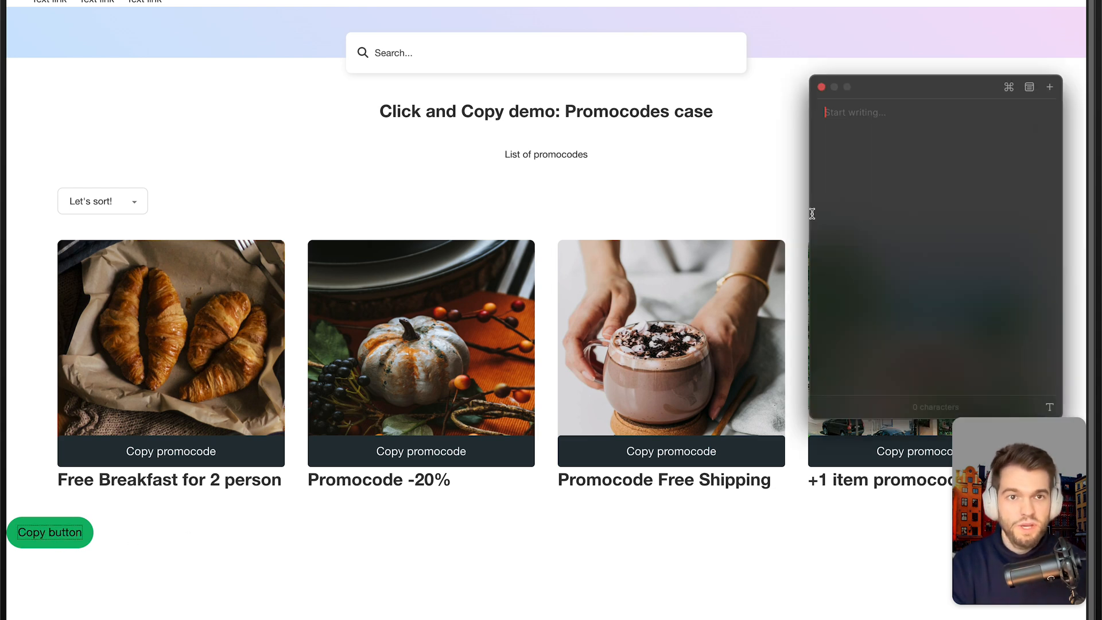
text(Also sypports dynamic tag.)
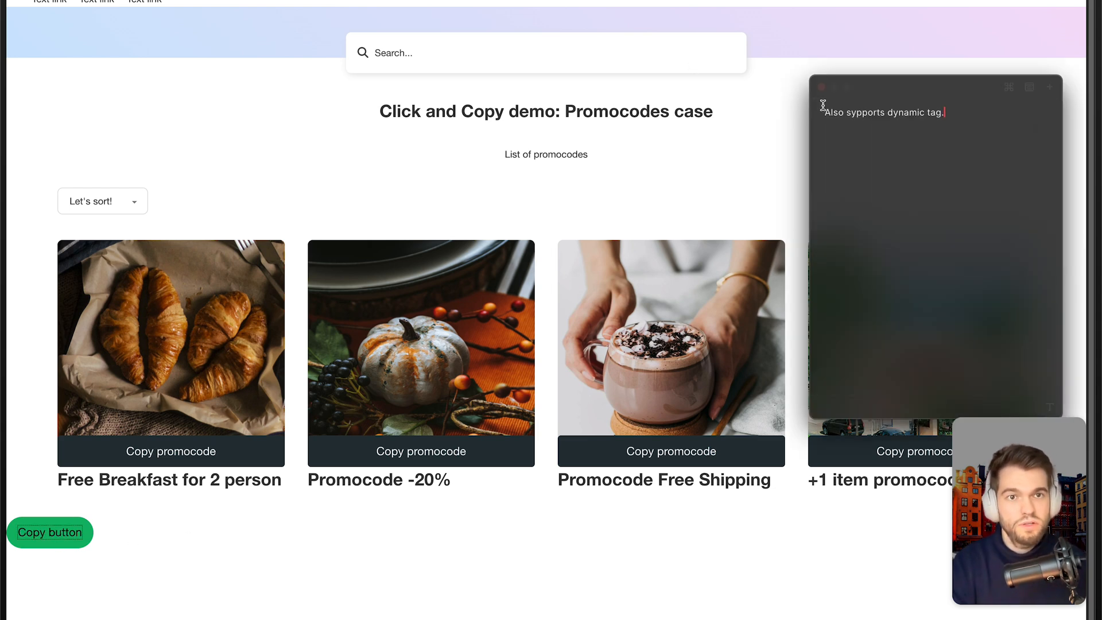